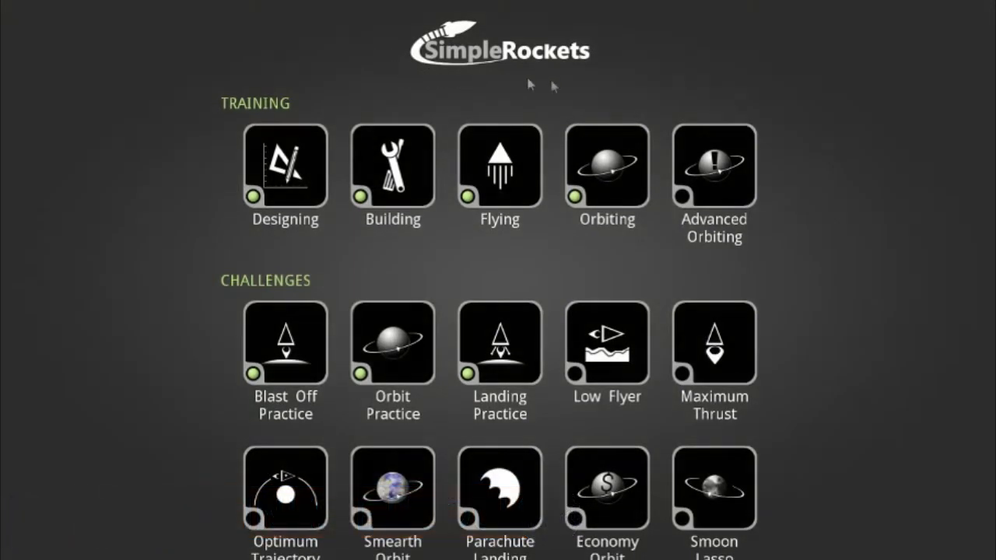
mouse_move(584, 93)
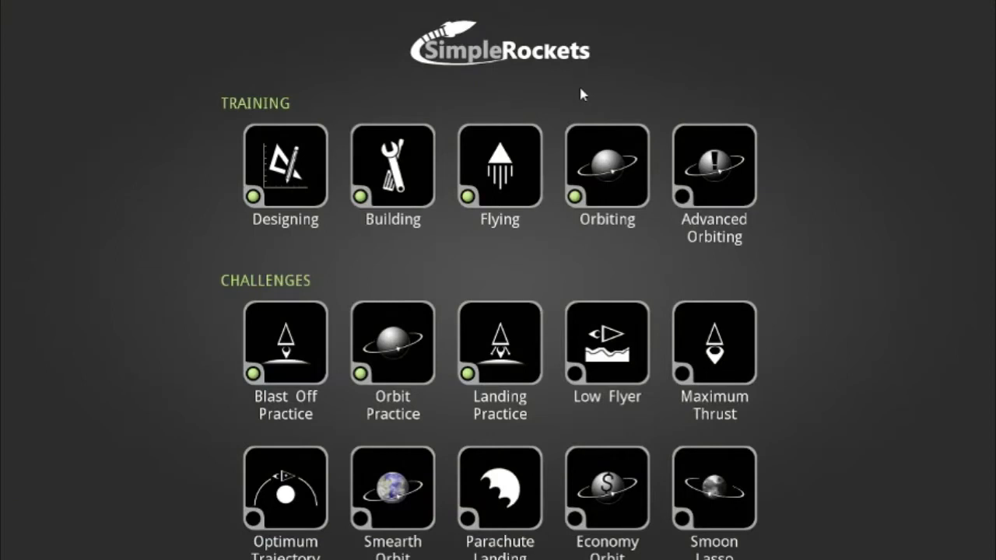
mouse_move(579, 88)
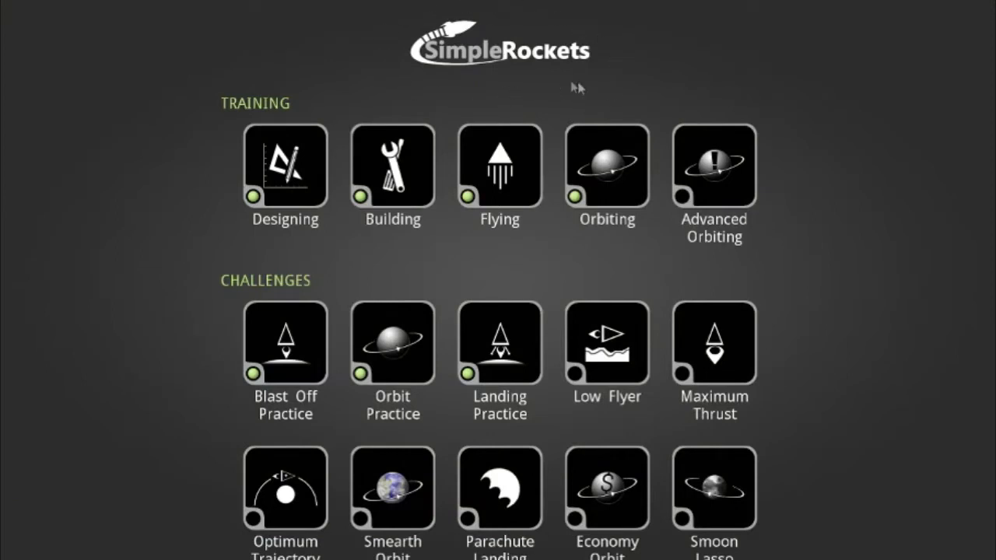
Step: Bring up the Low Flyer challenge briefing with its below-5,000 m rule
click(606, 342)
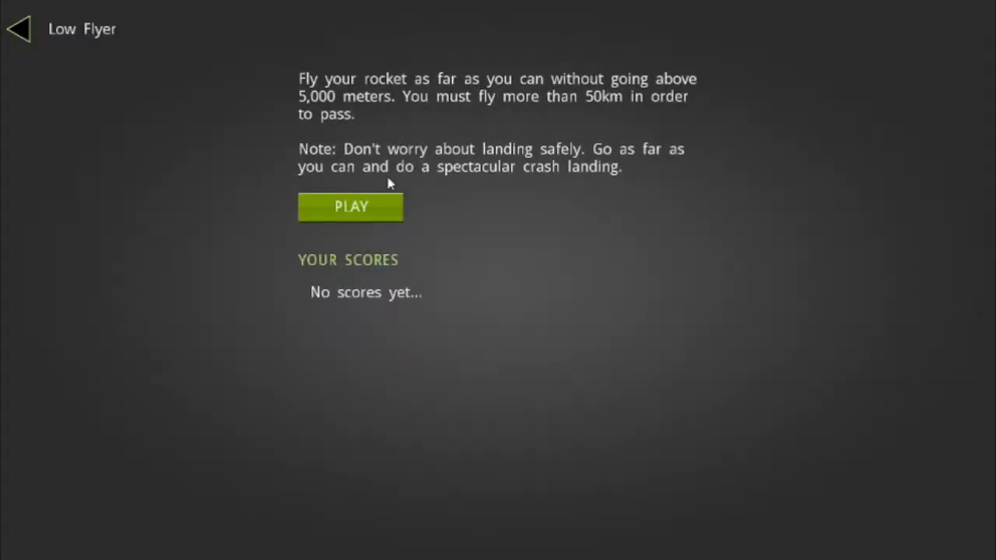
mouse_move(318, 87)
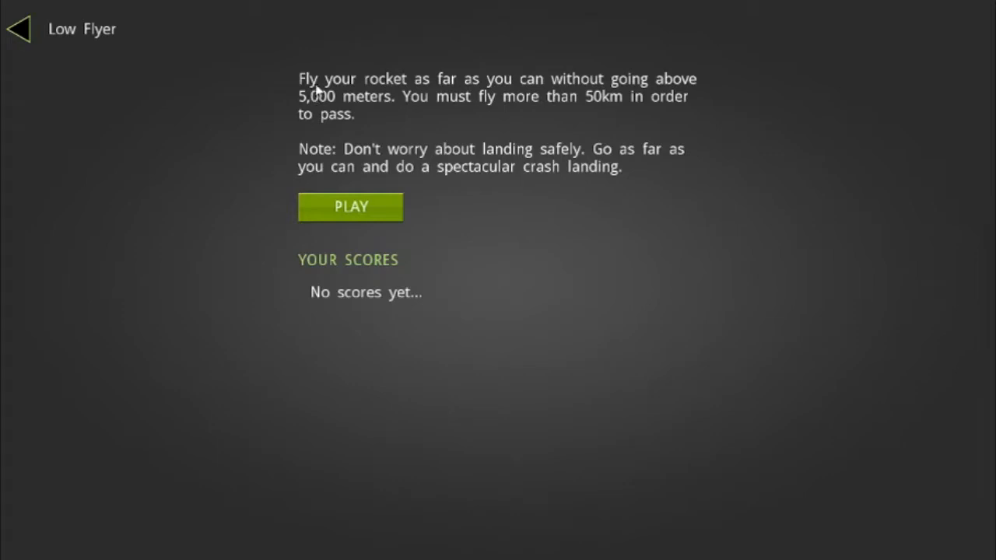
mouse_move(638, 96)
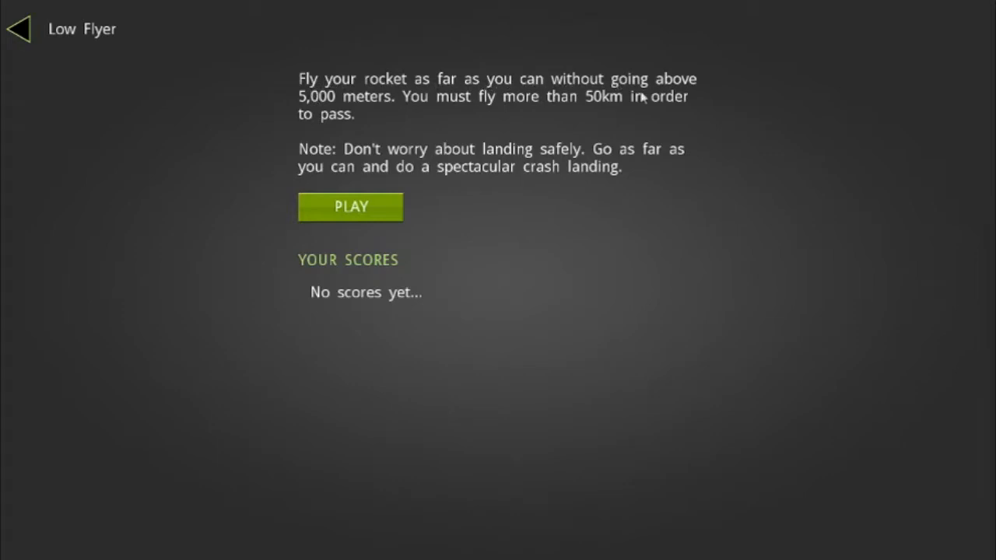
mouse_move(536, 109)
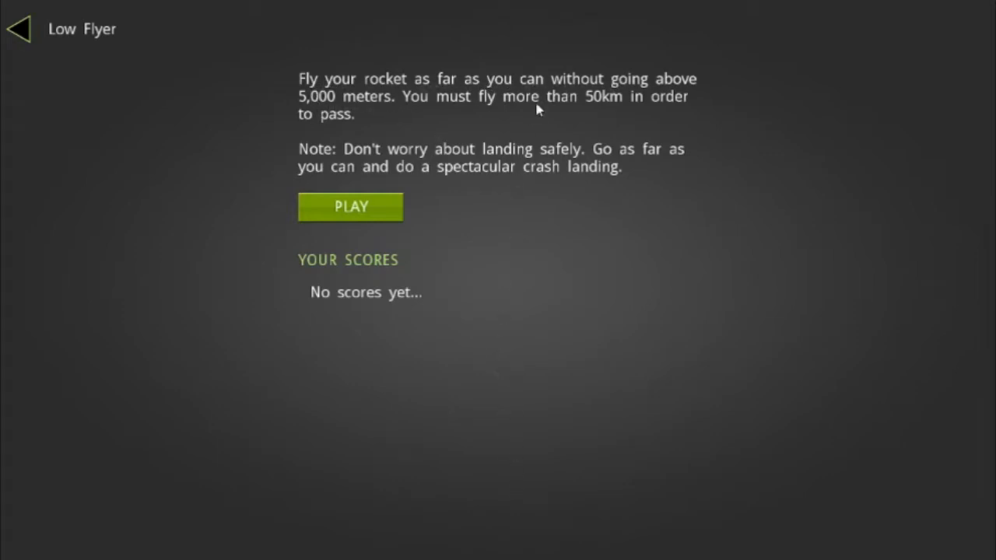
mouse_move(553, 139)
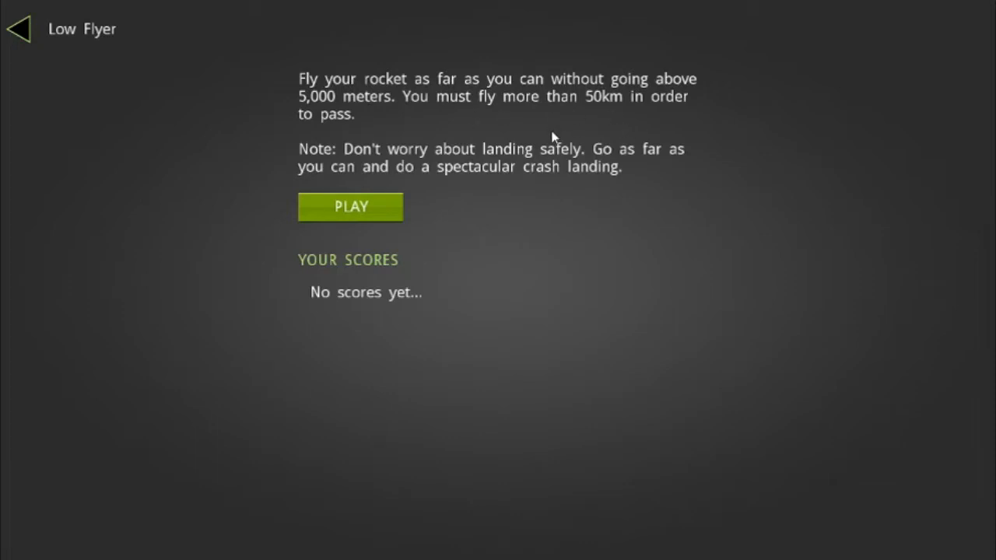
mouse_move(703, 158)
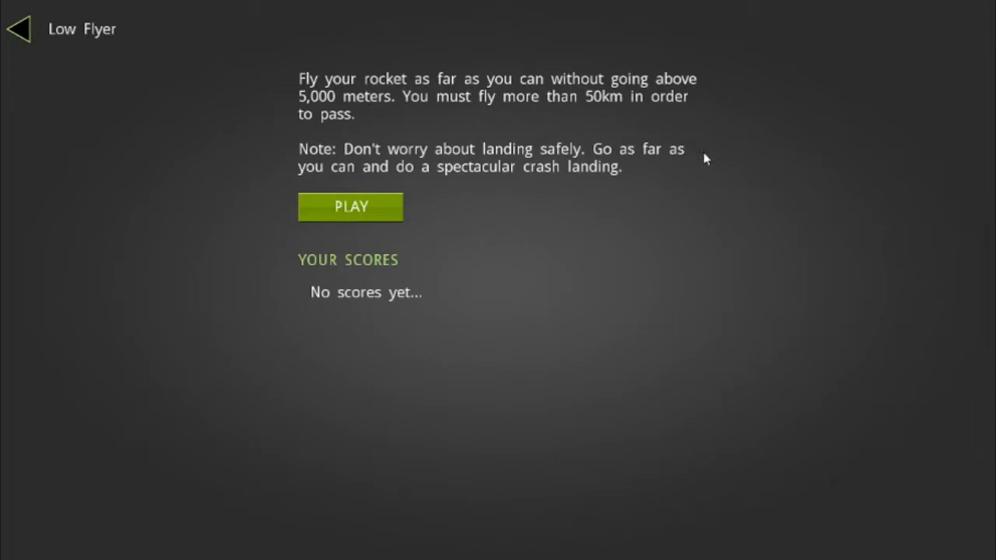
mouse_move(562, 154)
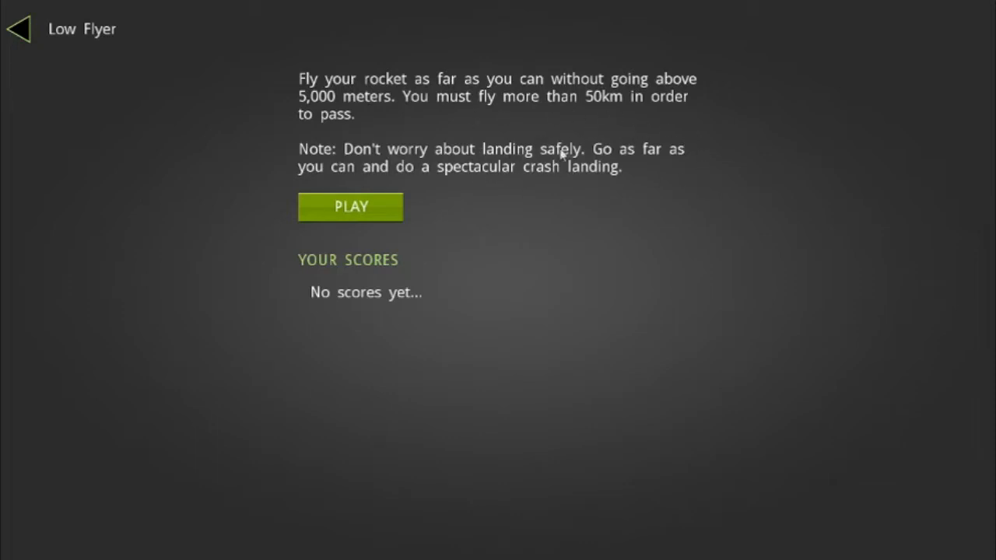
mouse_move(605, 186)
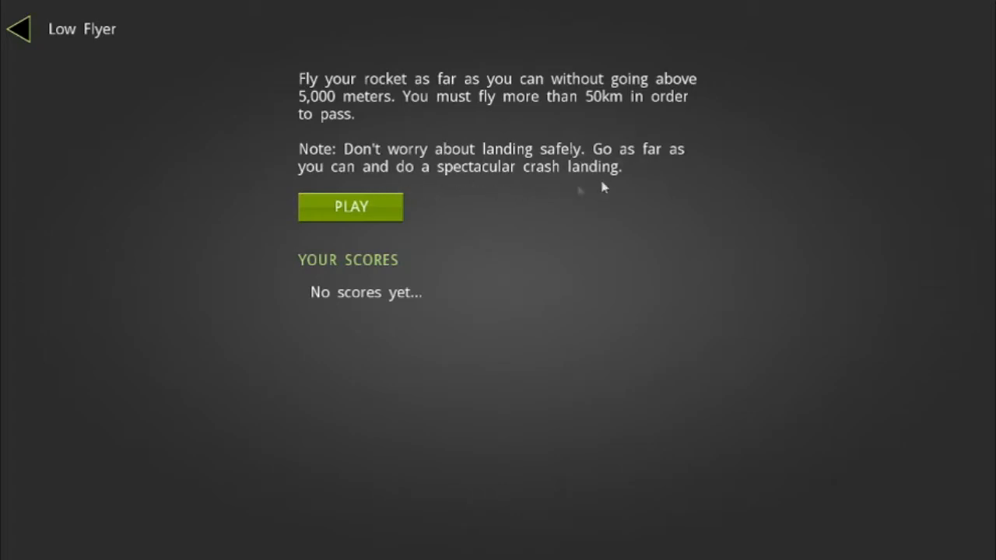
Step: Start the Low Flyer challenge and browse the rocket parts catalogue in the designer
click(350, 206)
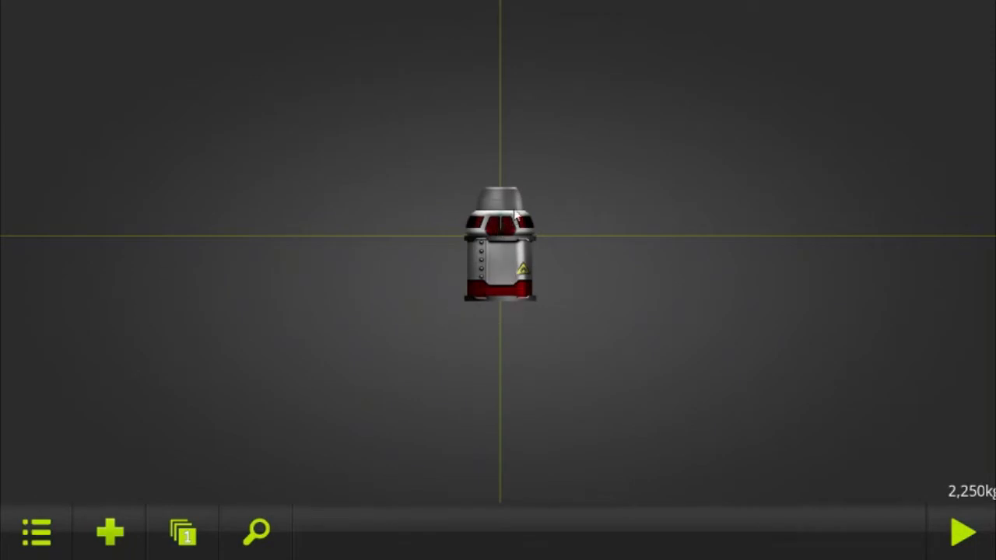
click(498, 264)
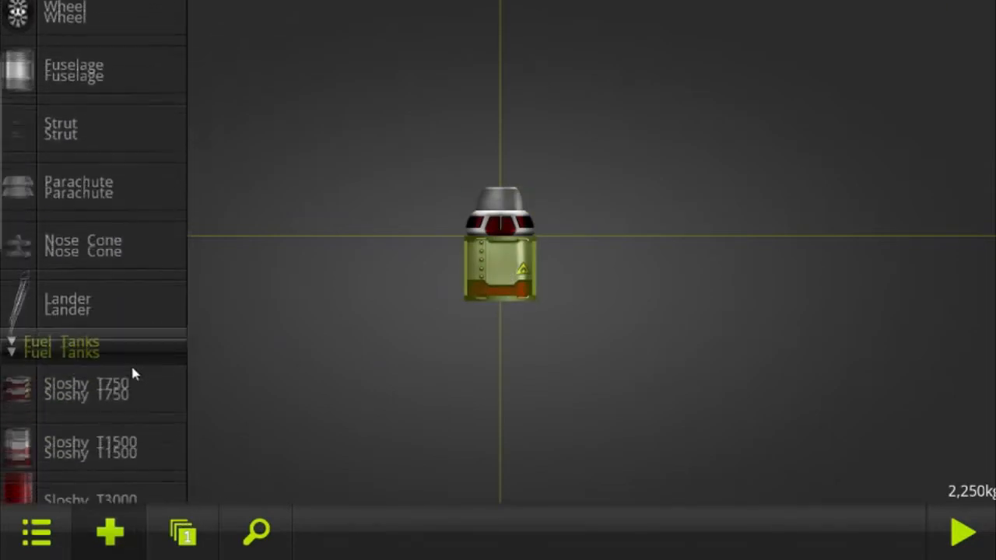
scroll(down, 3)
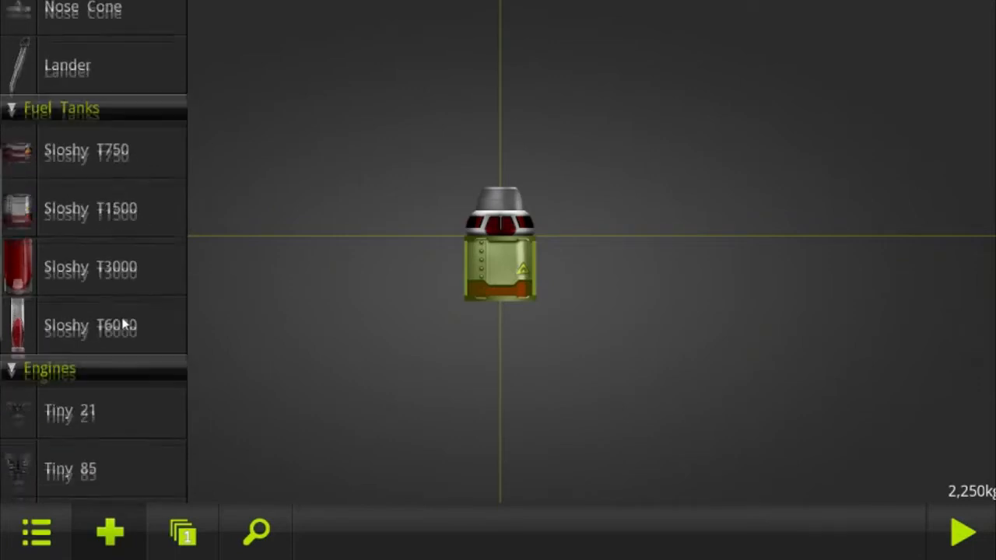
scroll(down, 3)
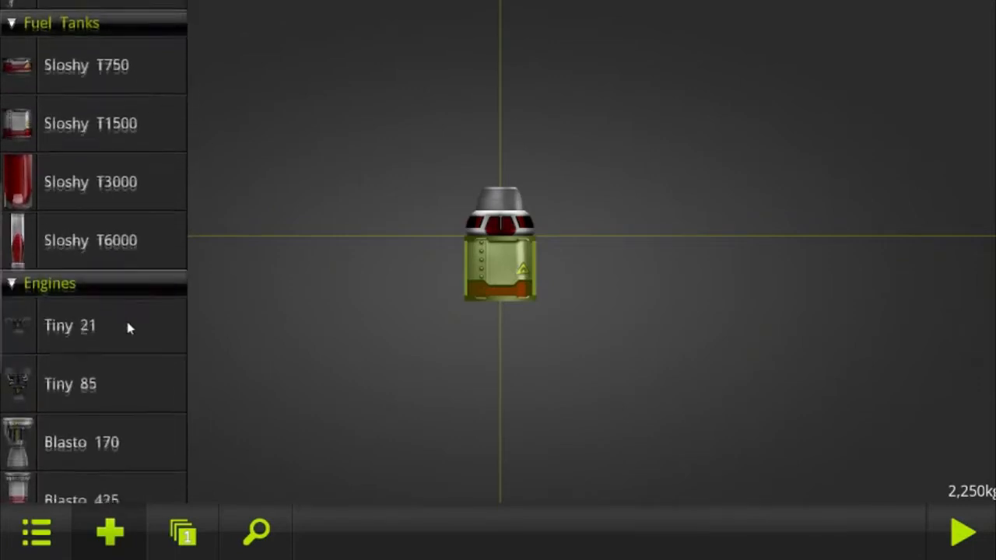
scroll(down, 3)
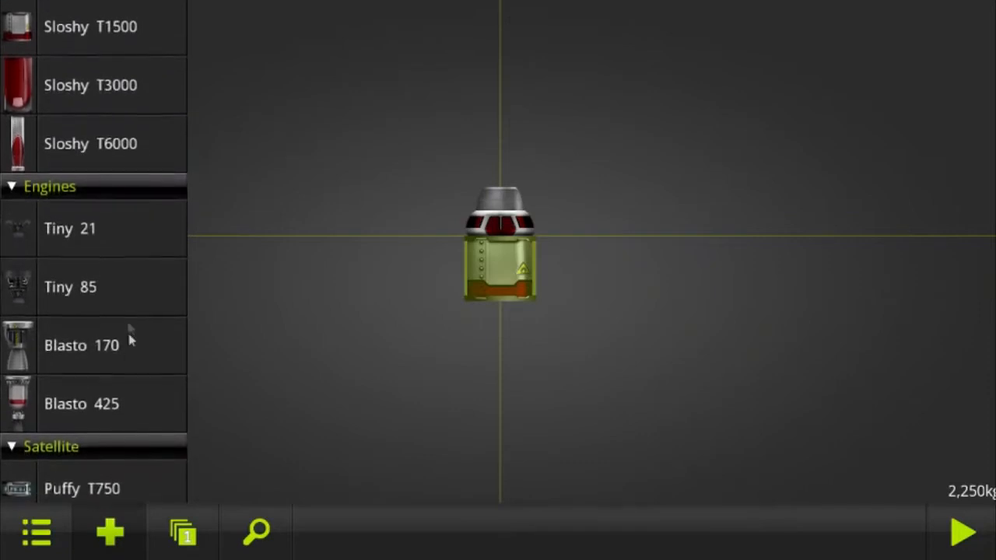
mouse_move(99, 302)
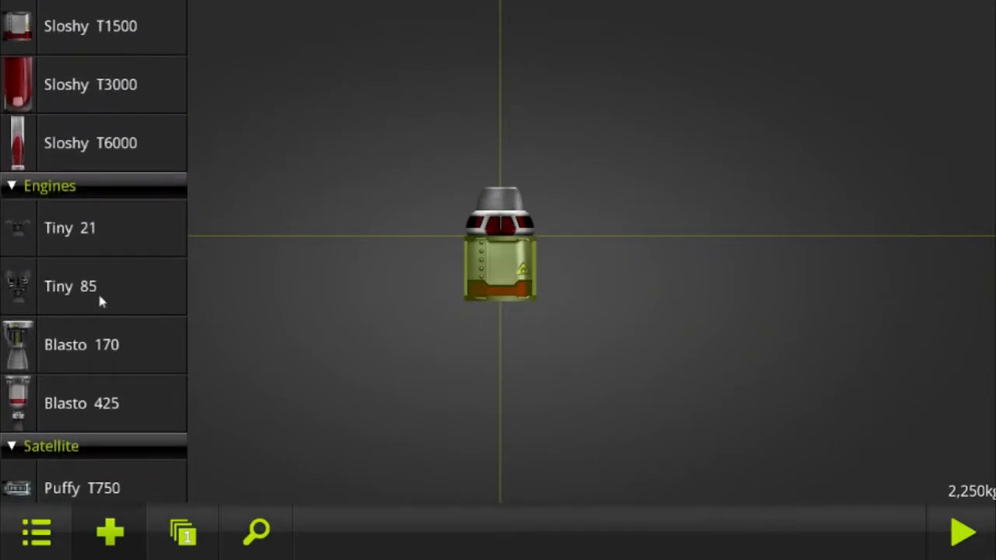
scroll(up, 3)
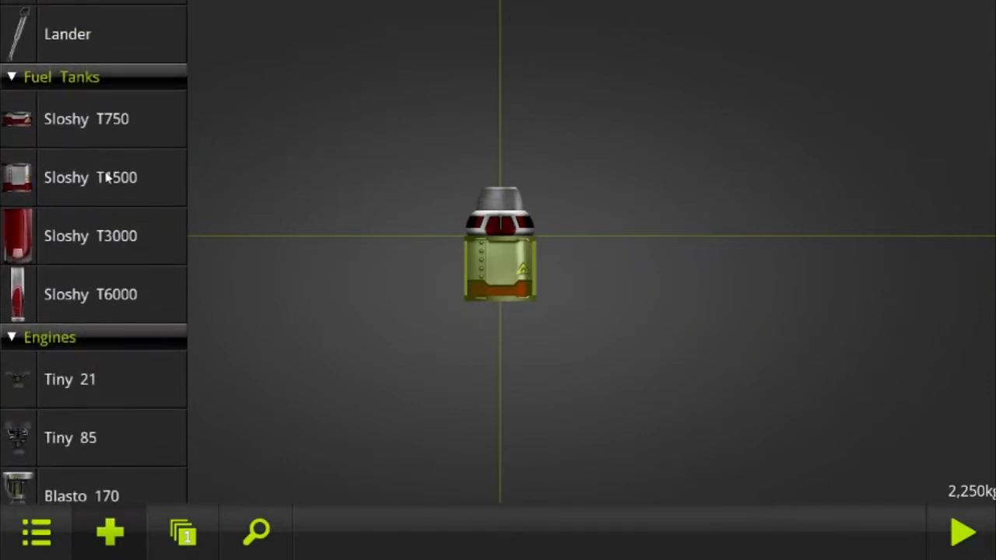
scroll(down, 3)
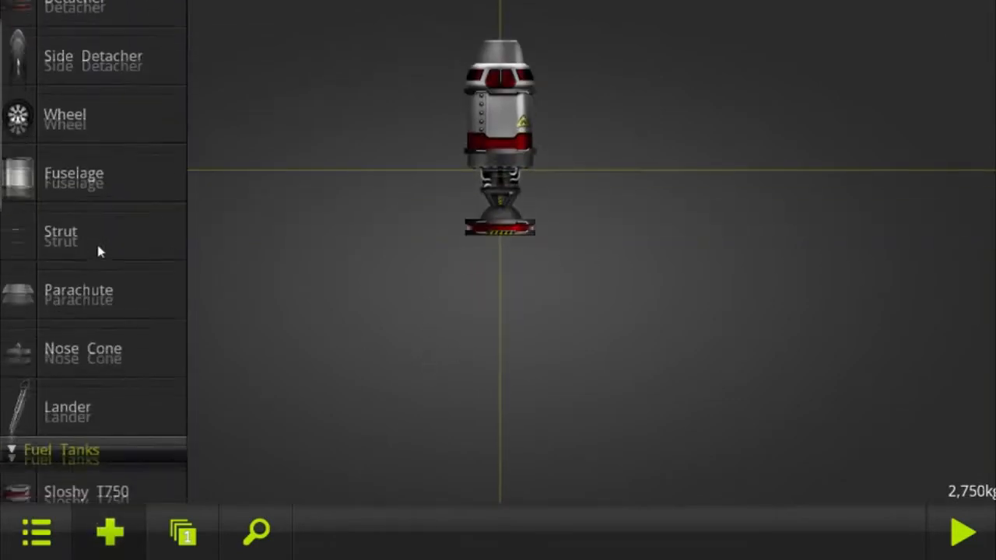
Step: Stack a detacher, Sloshy fuel tank and Blasto engine under the pod, reaching 6,800 kg
scroll(down, 3)
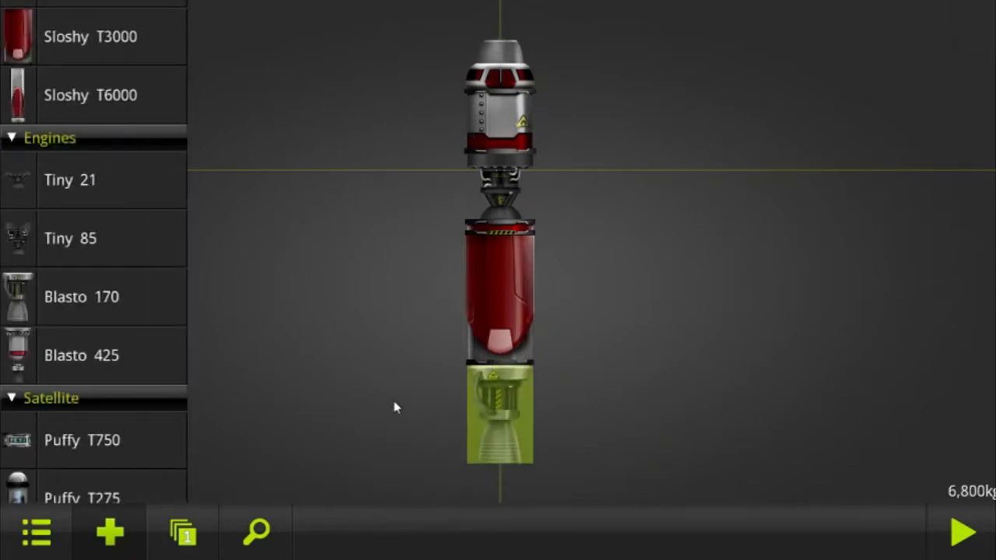
mouse_move(392, 399)
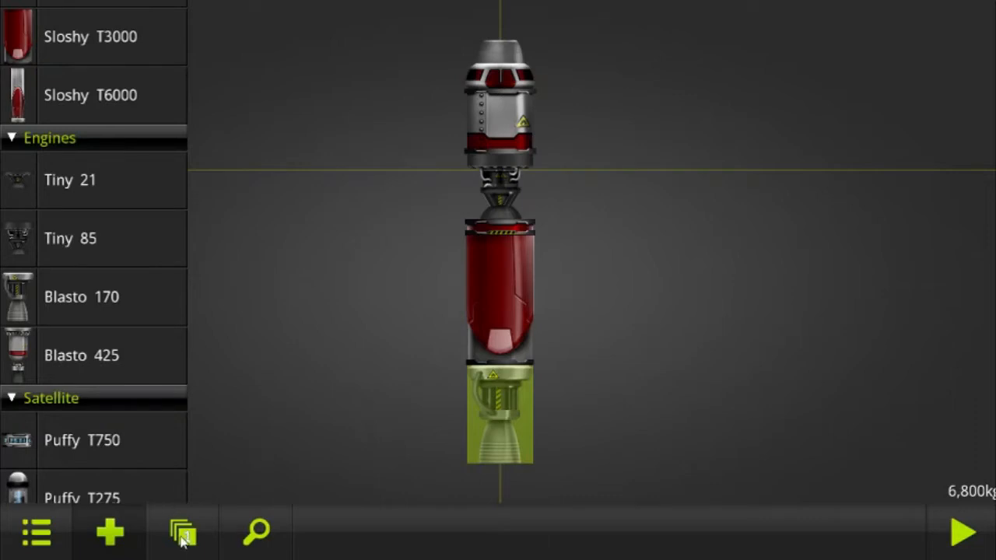
Step: Review the Stage 1–3 firing order and send the 6,800 kg rocket to the launch pad
click(184, 532)
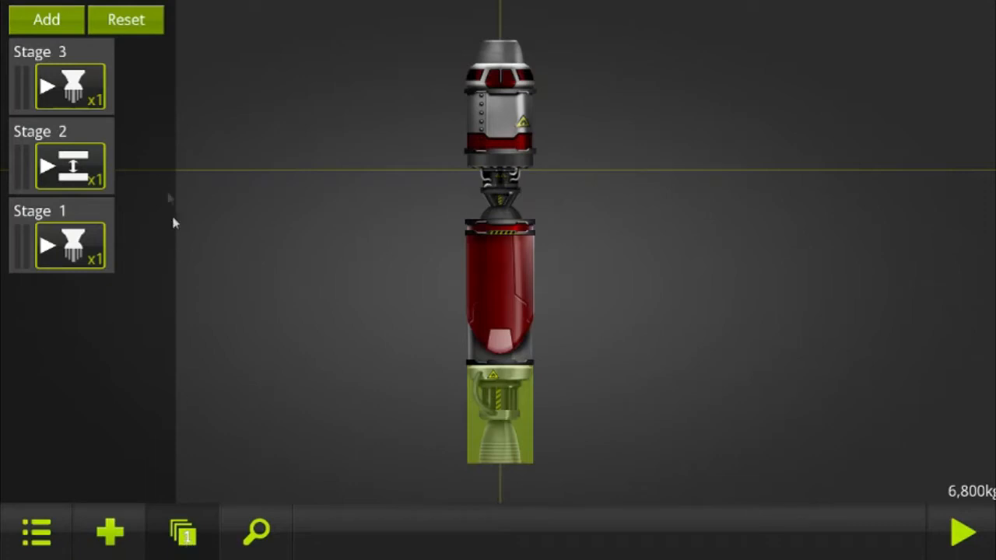
mouse_move(86, 246)
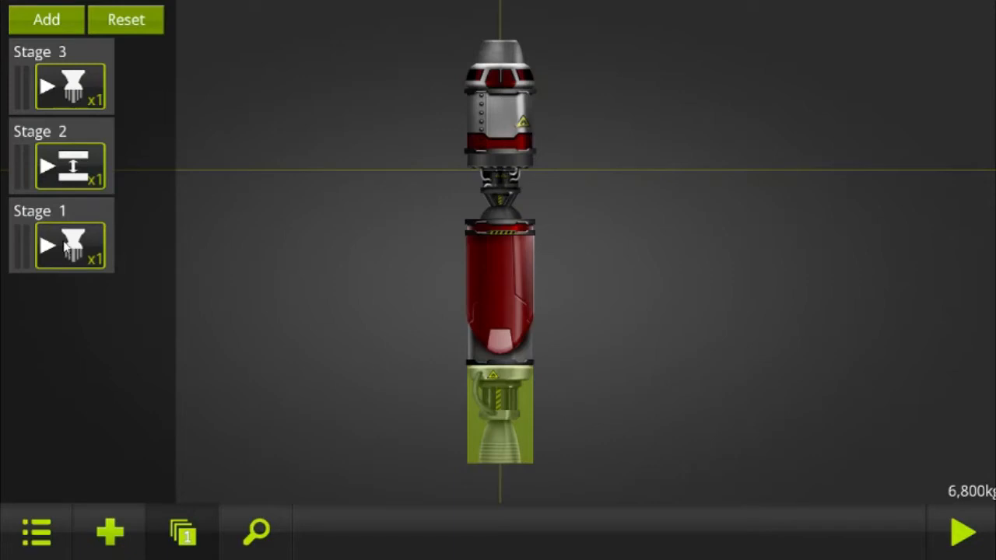
click(47, 246)
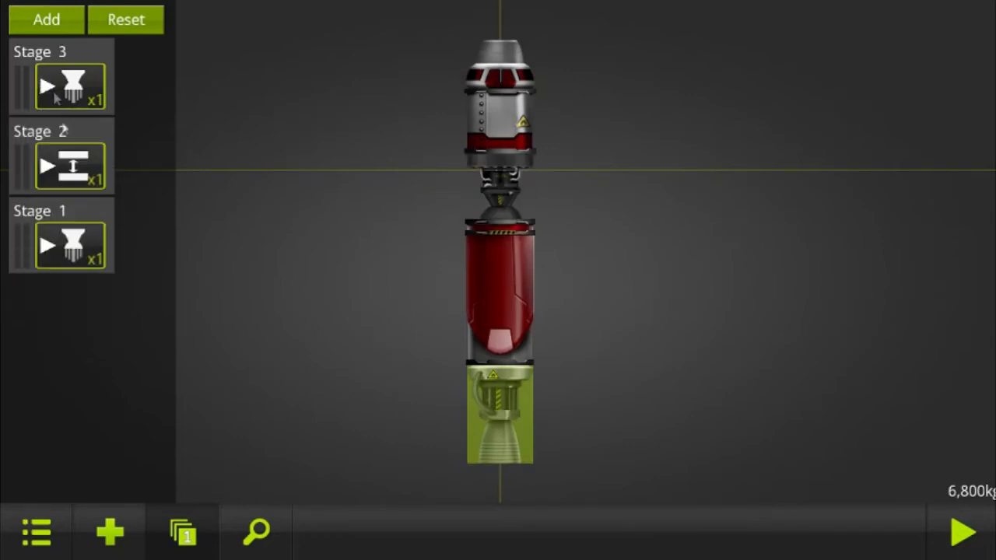
click(963, 532)
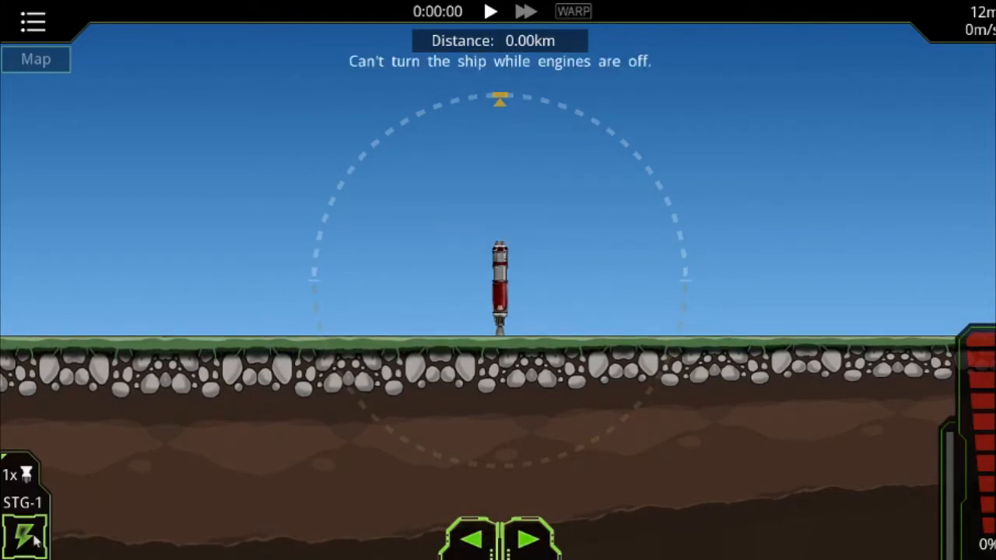
Step: Launch the first stage and fly a low, flat trajectory, checking the map in split view
click(23, 532)
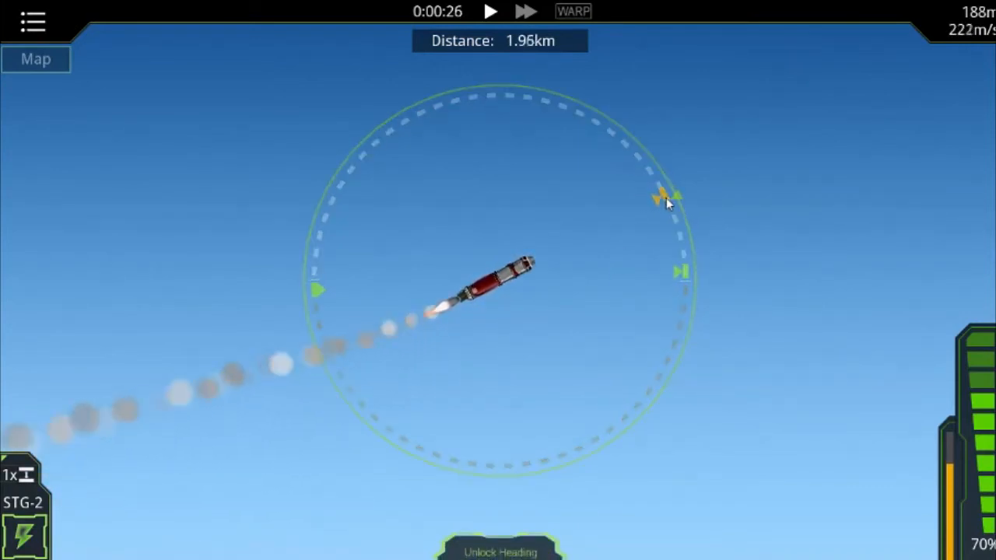
click(34, 59)
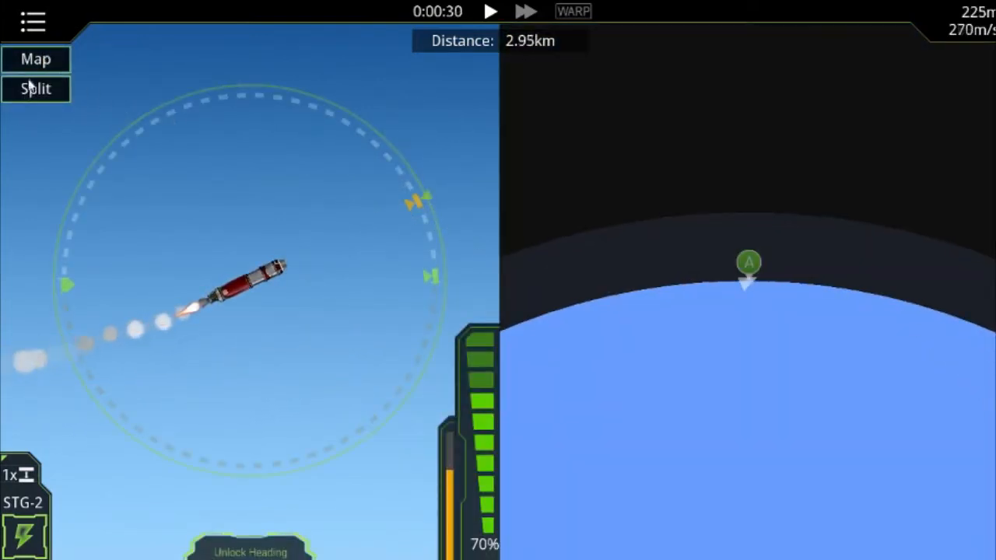
click(35, 89)
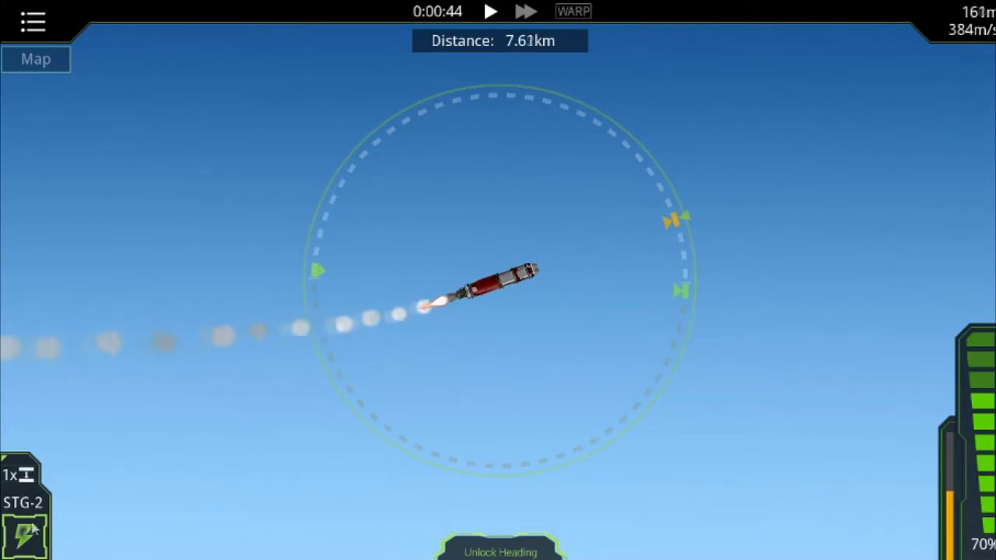
click(31, 22)
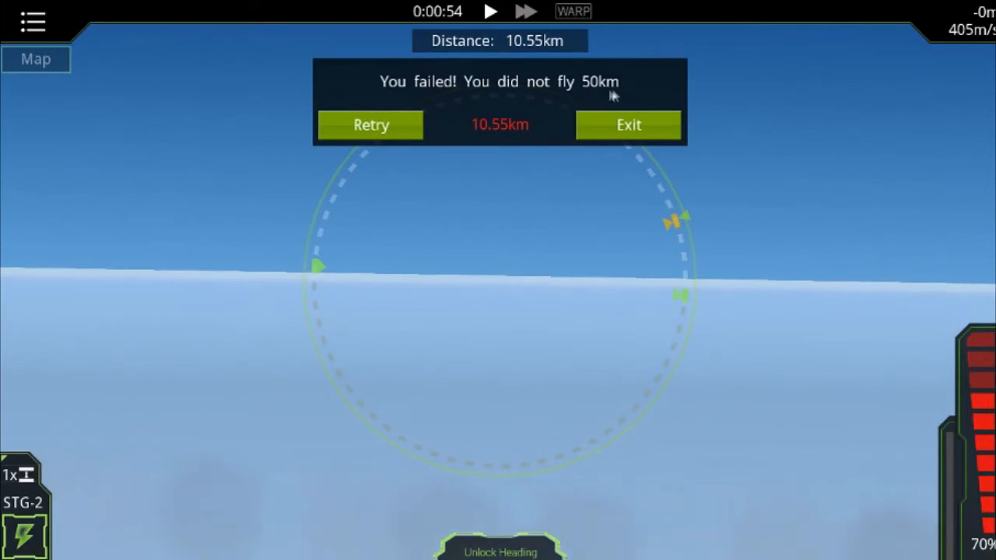
mouse_move(631, 168)
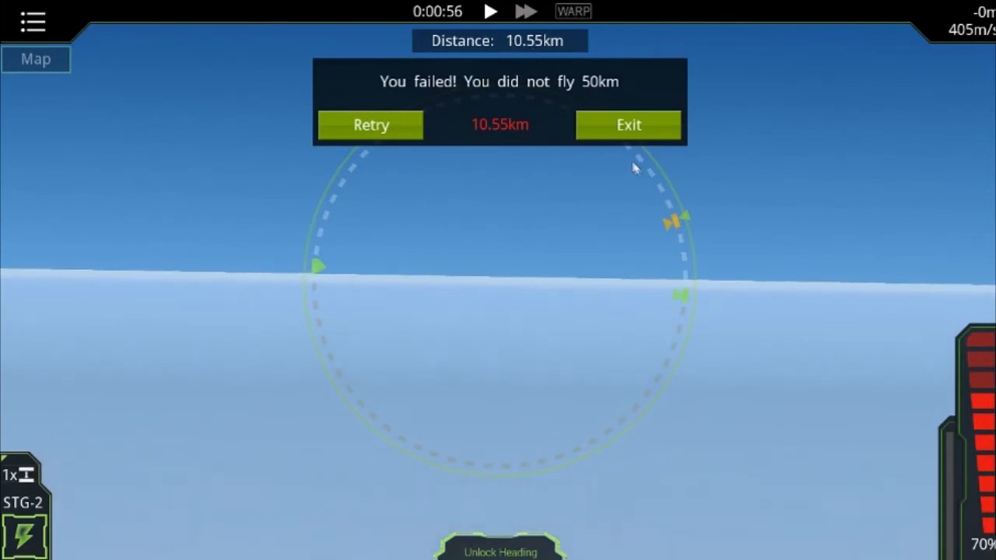
Step: Retry the challenge after the 10.55 km flight and steer the new launch's heading
click(370, 125)
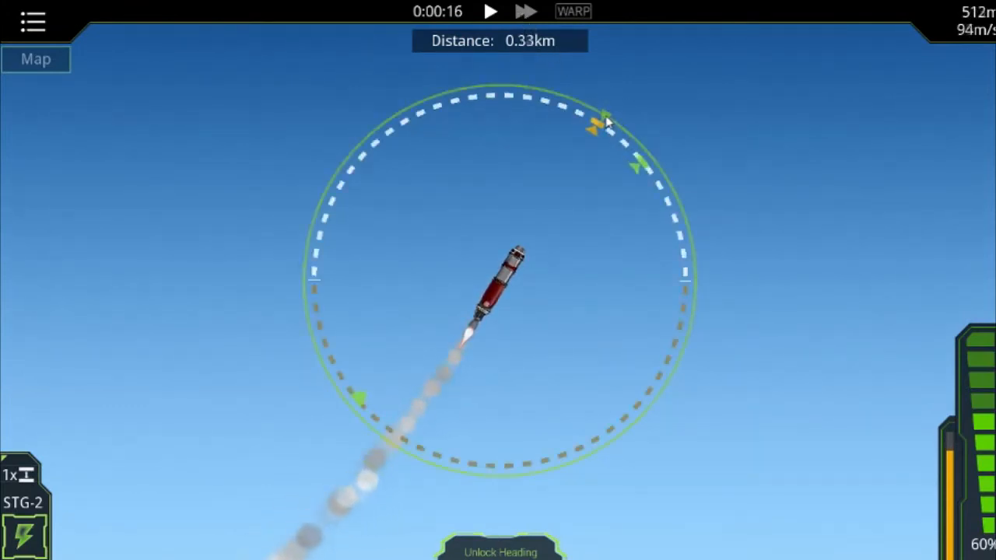
click(526, 11)
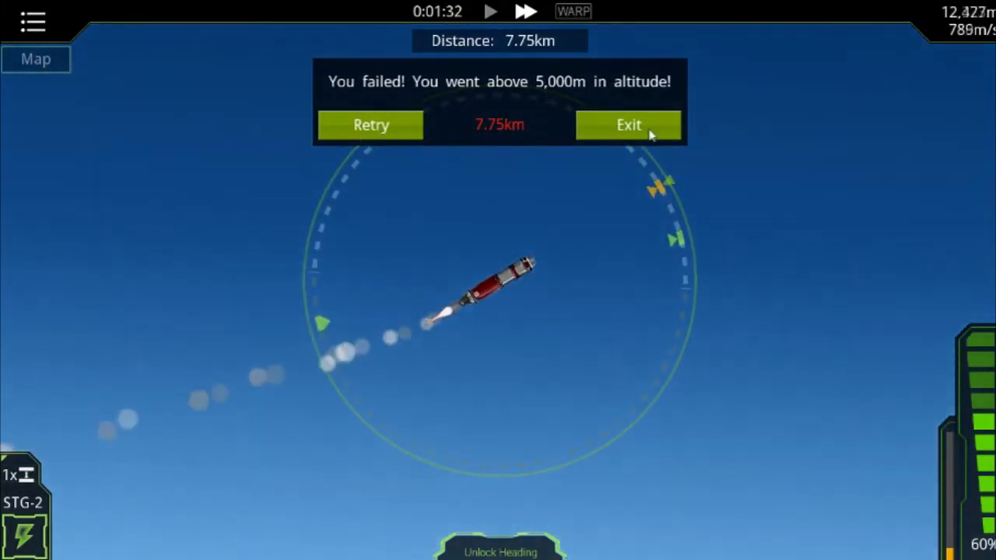
Step: Exit the over-5,000 m flight and bring up the Gizmos parts list in the builder
click(629, 125)
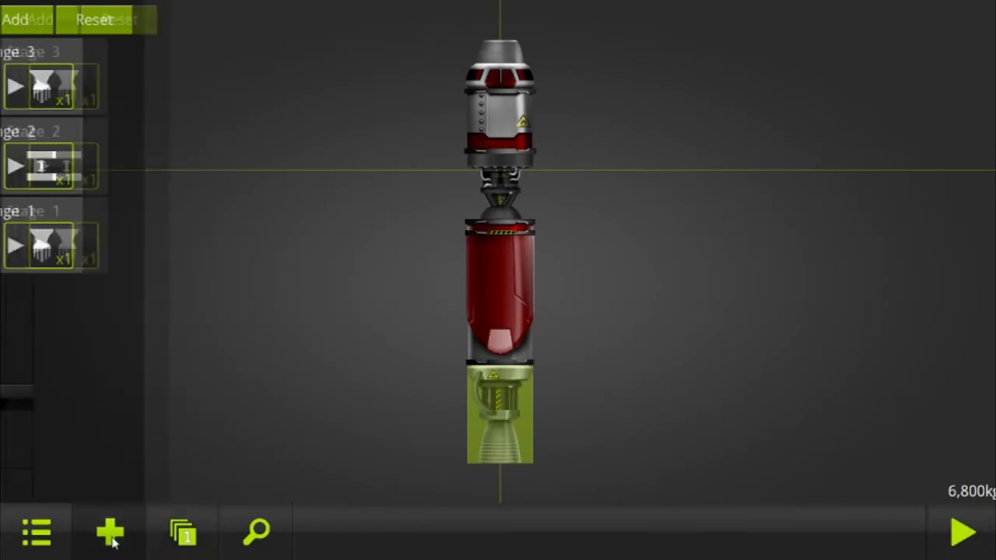
click(109, 533)
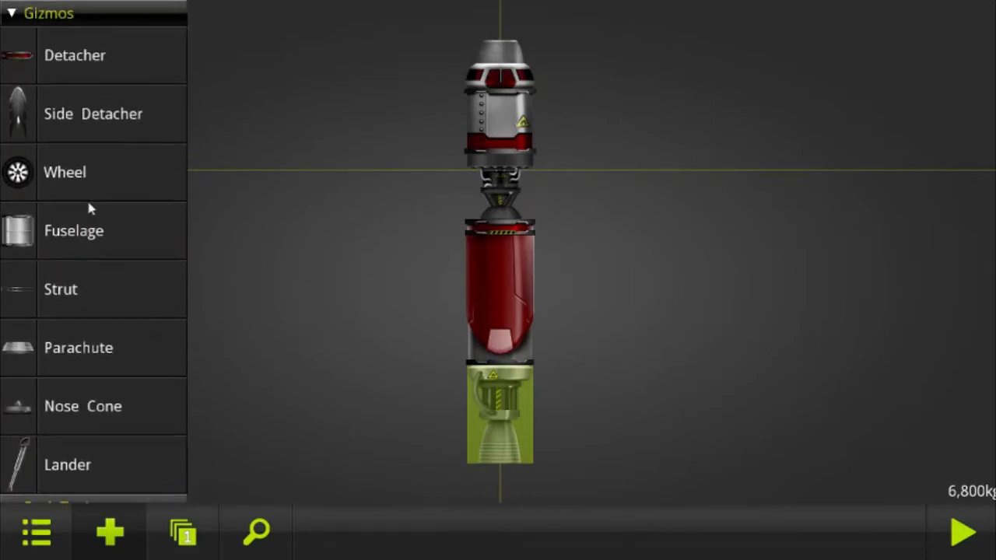
mouse_move(666, 498)
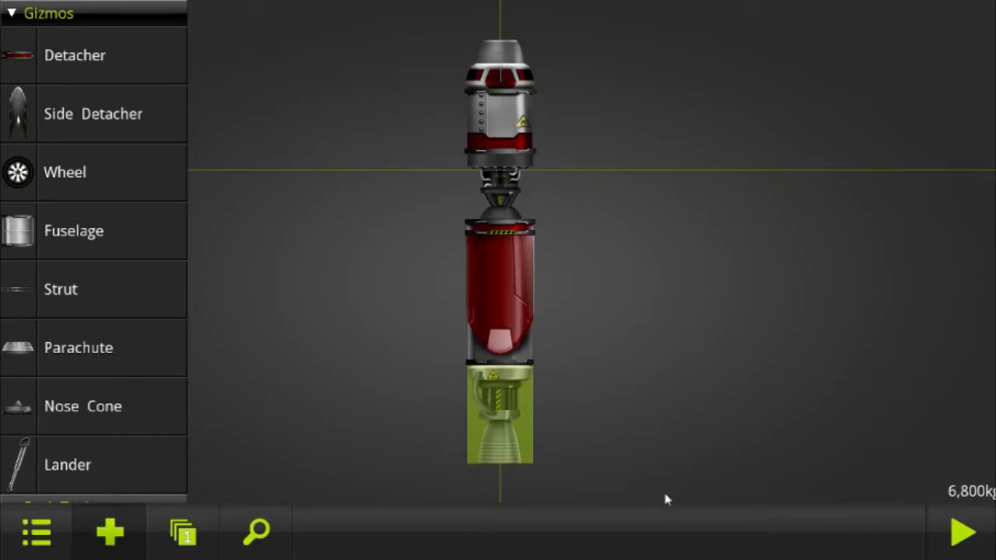
mouse_move(257, 532)
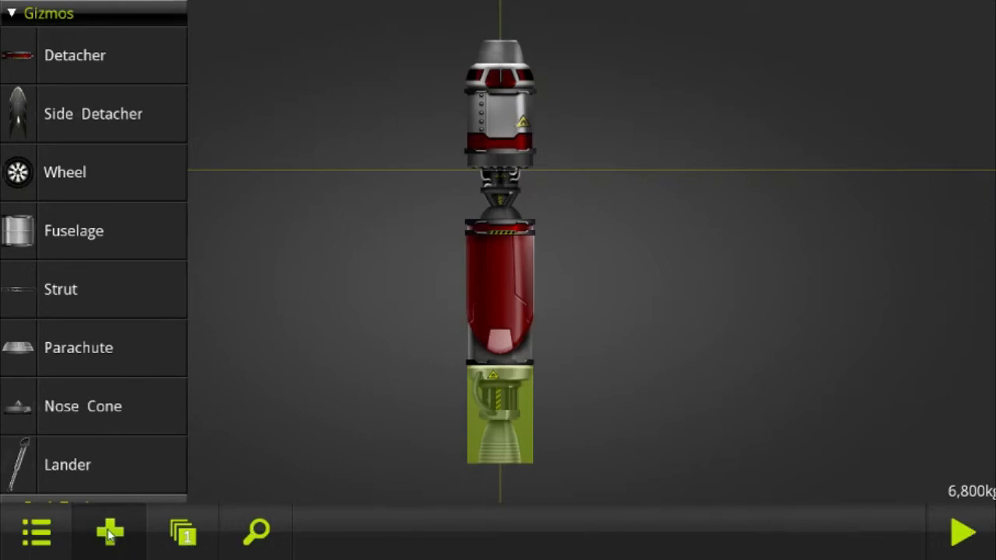
Step: Launch the rocket again; it fails at 12.46 km after exceeding 5,000 m
click(963, 532)
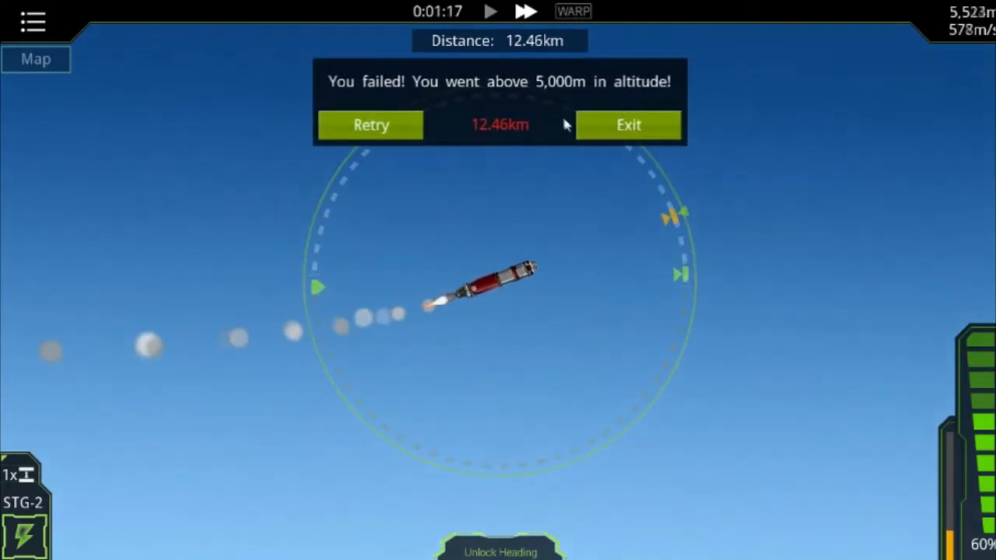
Step: Retry the challenge and hold a low climb, passing 7 km near 2,000 m altitude
click(371, 125)
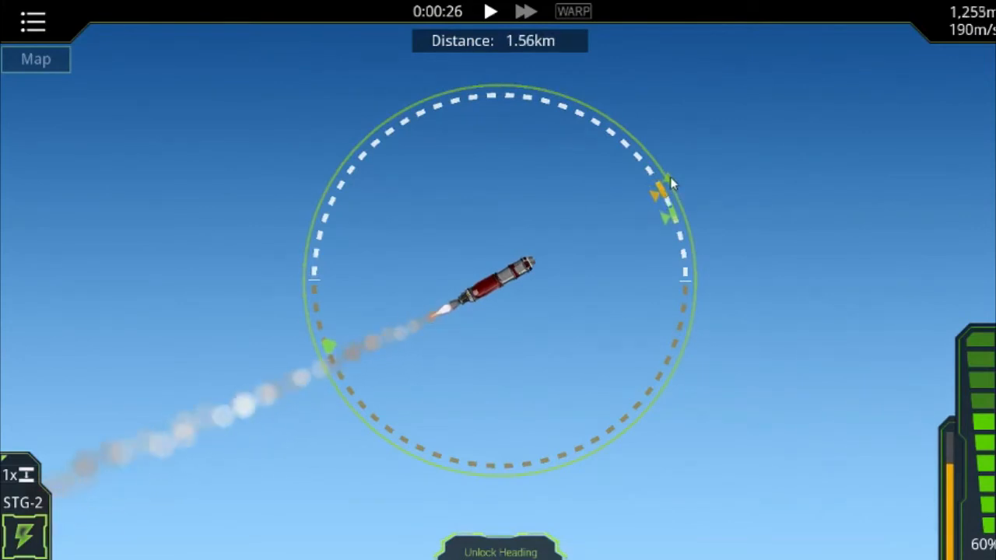
mouse_move(693, 283)
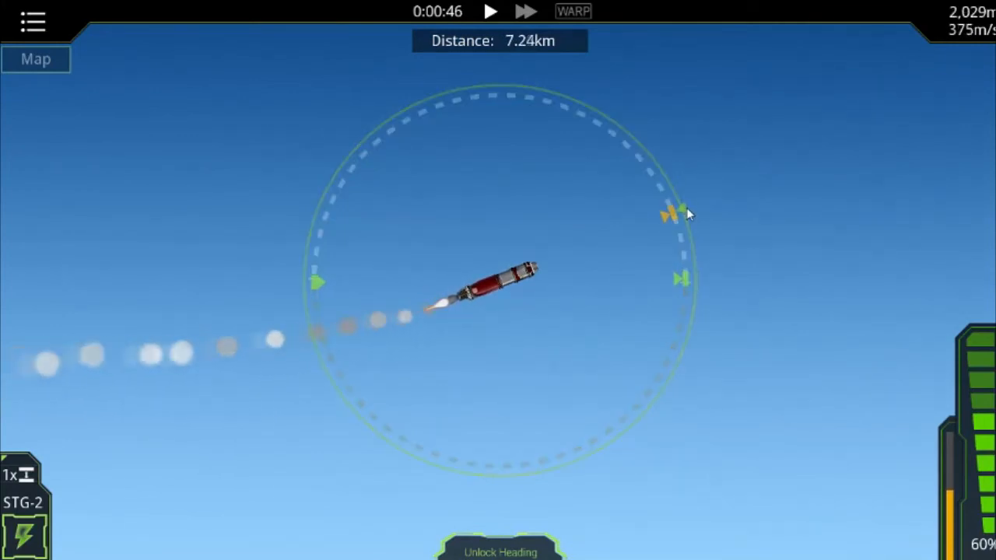
mouse_move(597, 131)
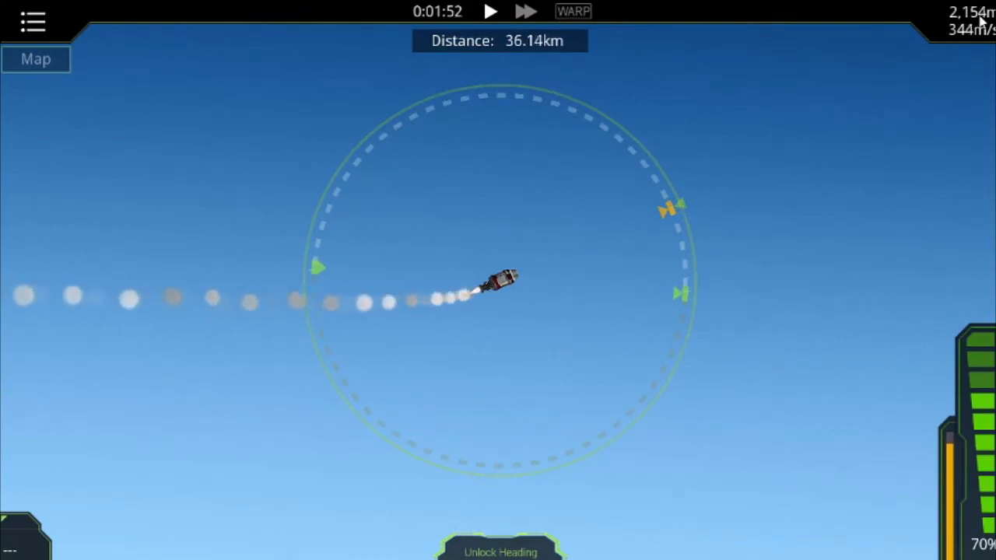
mouse_move(716, 216)
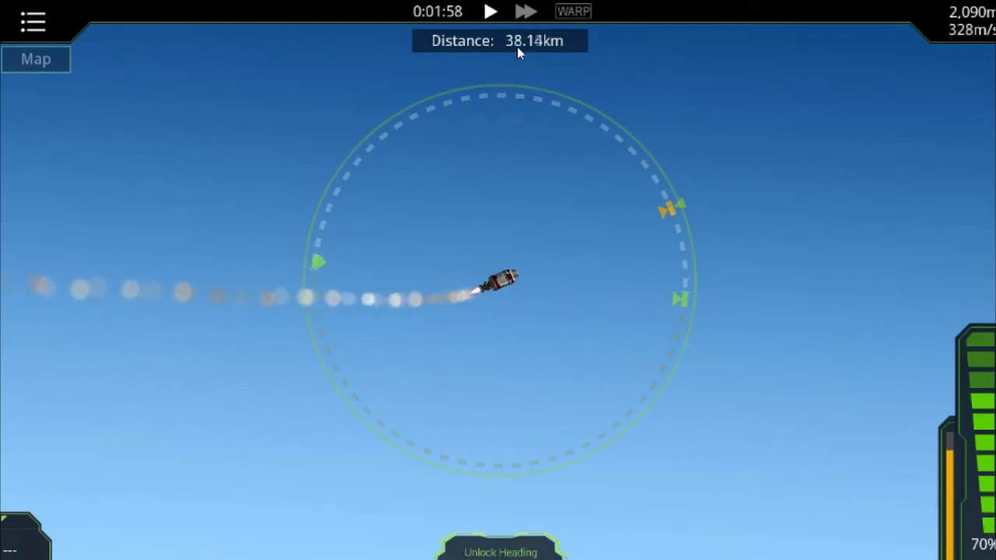
mouse_move(681, 215)
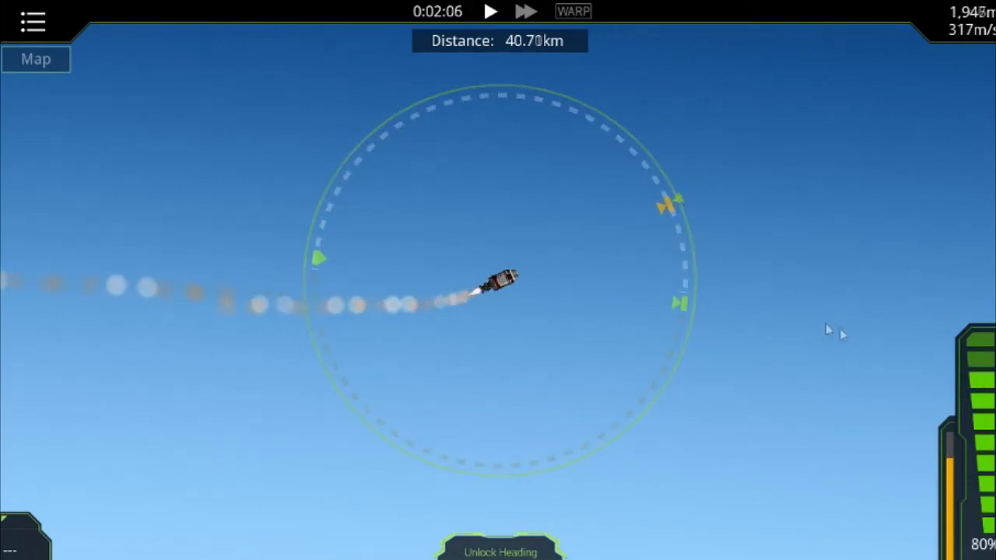
mouse_move(635, 168)
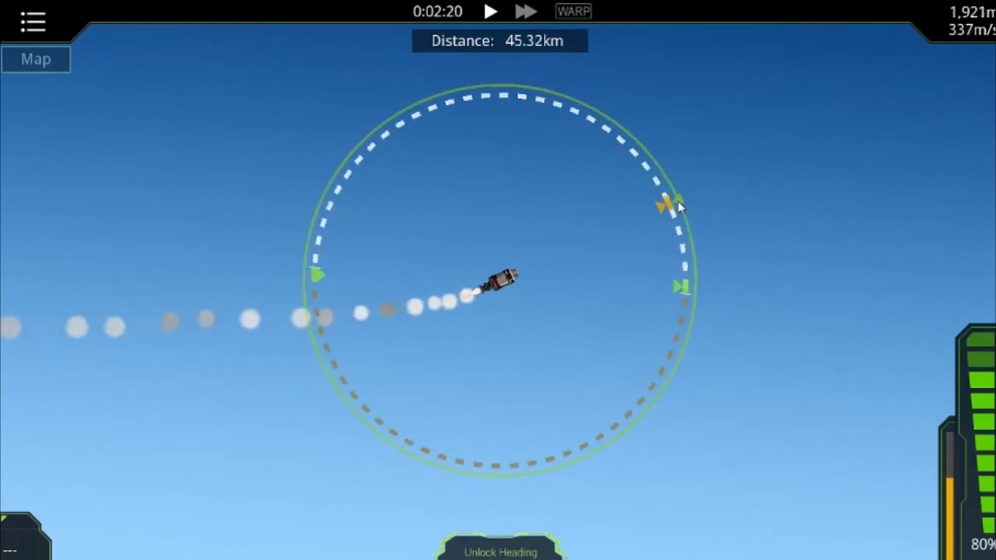
mouse_move(563, 112)
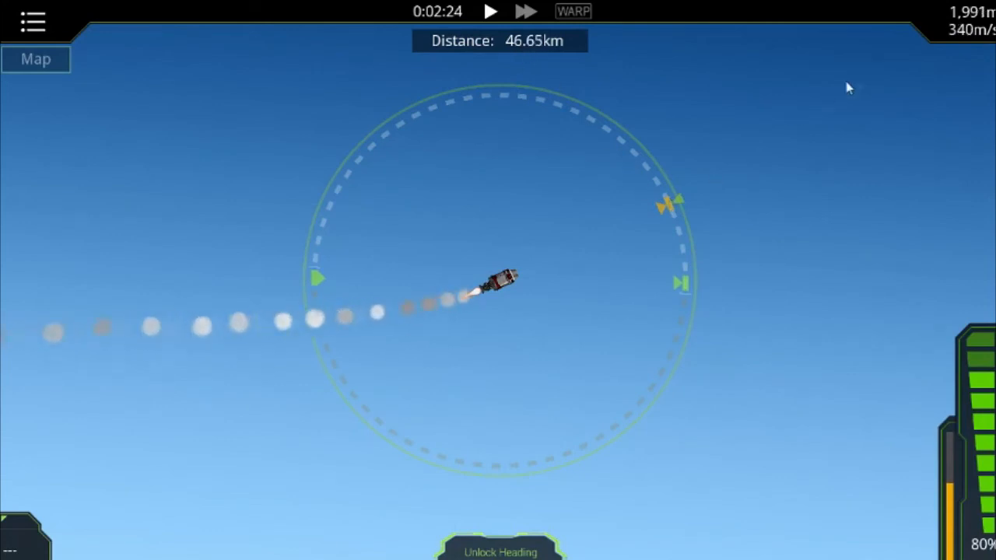
mouse_move(706, 193)
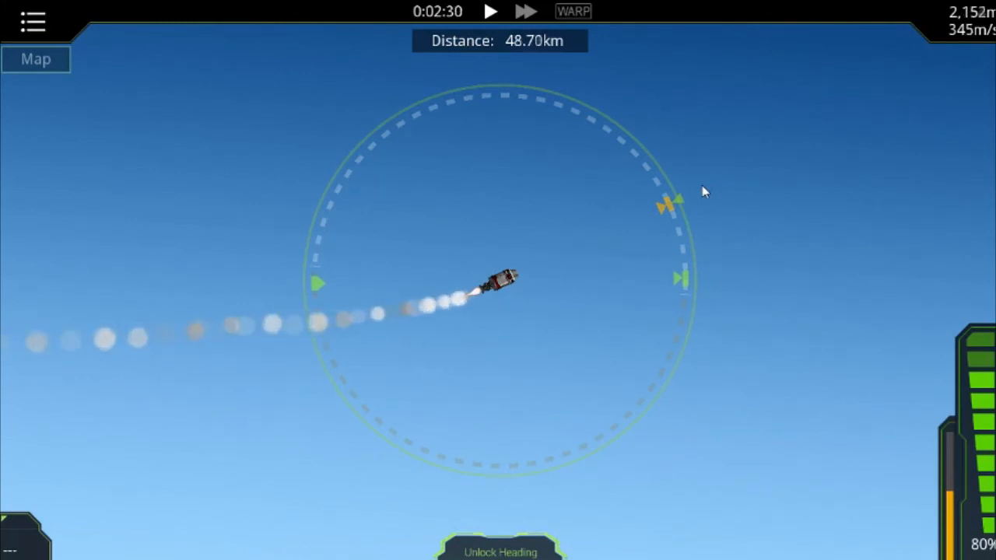
mouse_move(585, 132)
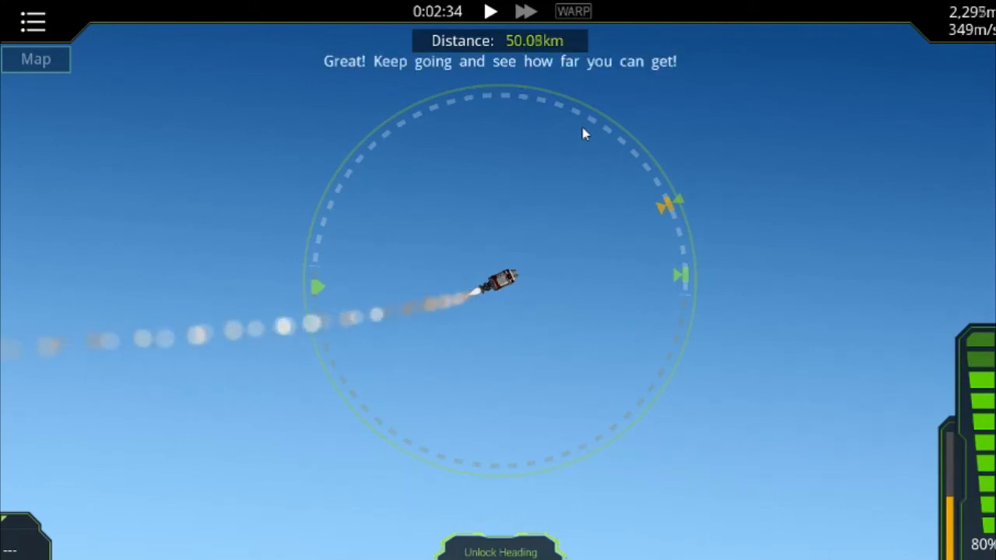
mouse_move(697, 215)
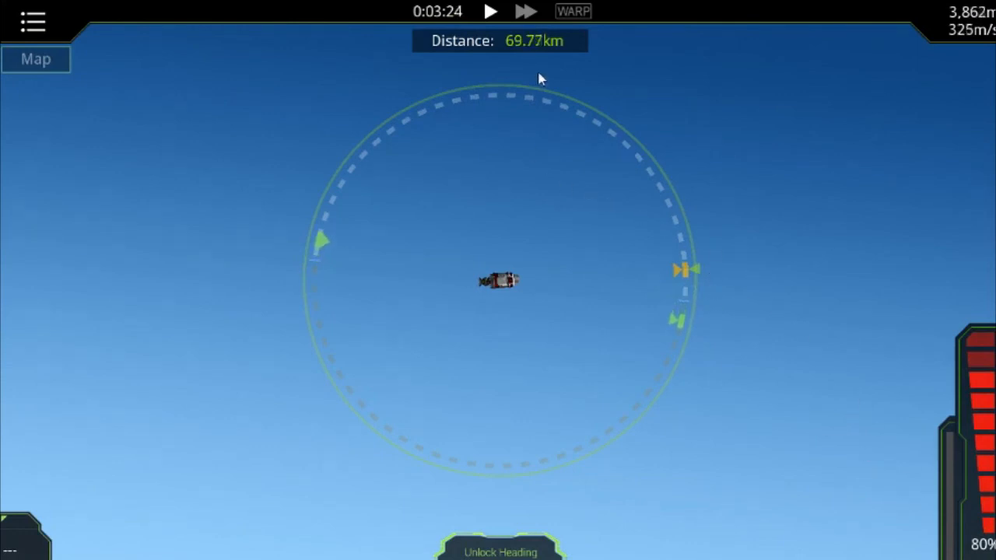
Step: Time-warp the flight to land at 74.38 km and accomplish the Low Flyer mission
click(526, 11)
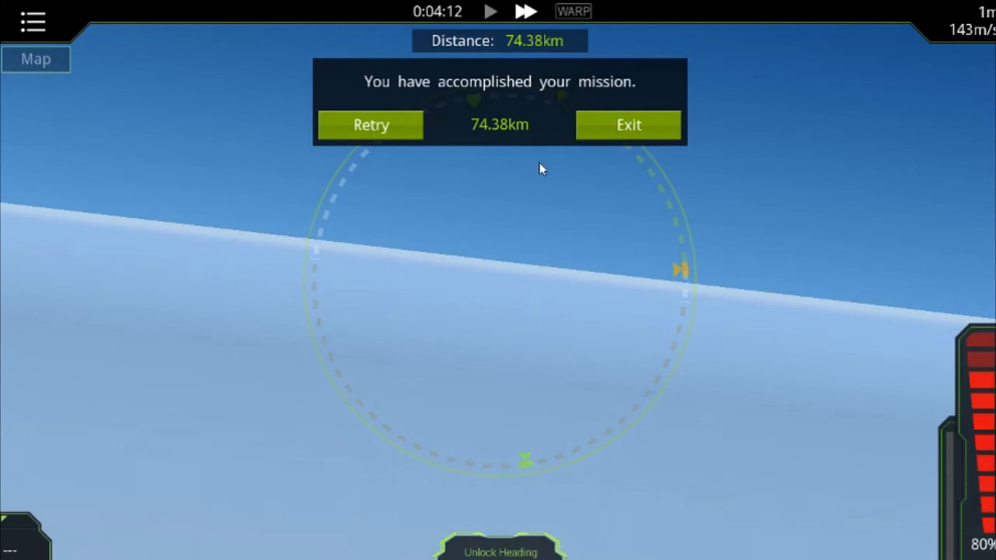
mouse_move(498, 132)
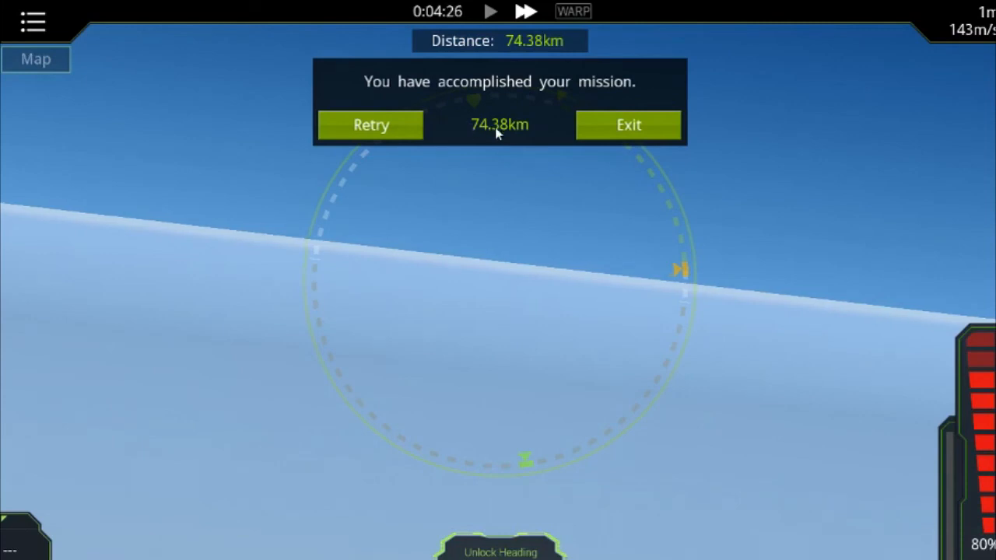